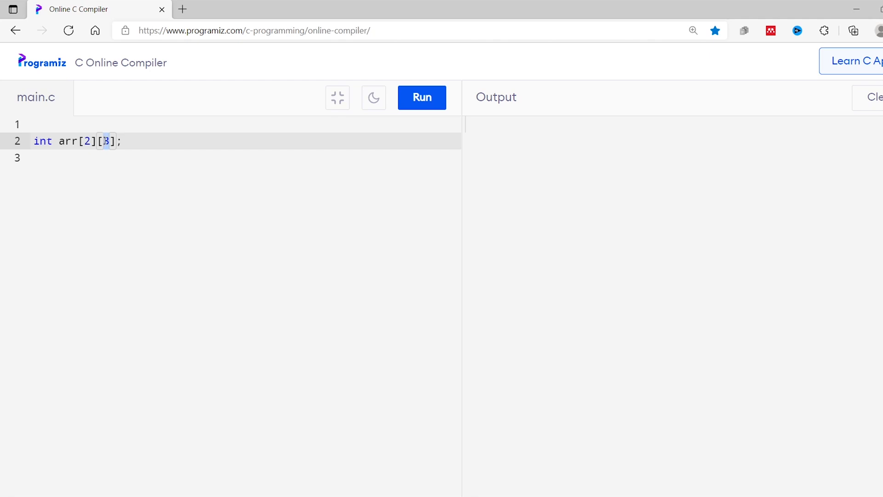
# Terminate the arr declaration line with a semicolon
pyautogui.click(86, 141)
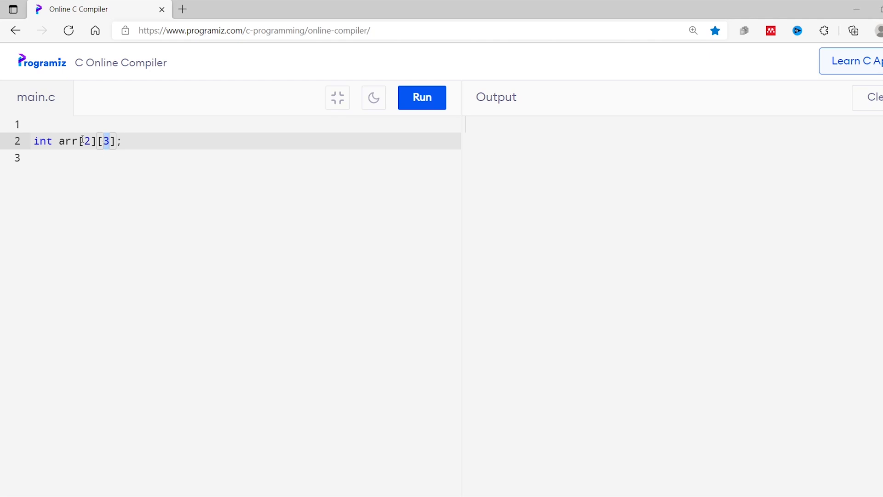
pyautogui.click(99, 141)
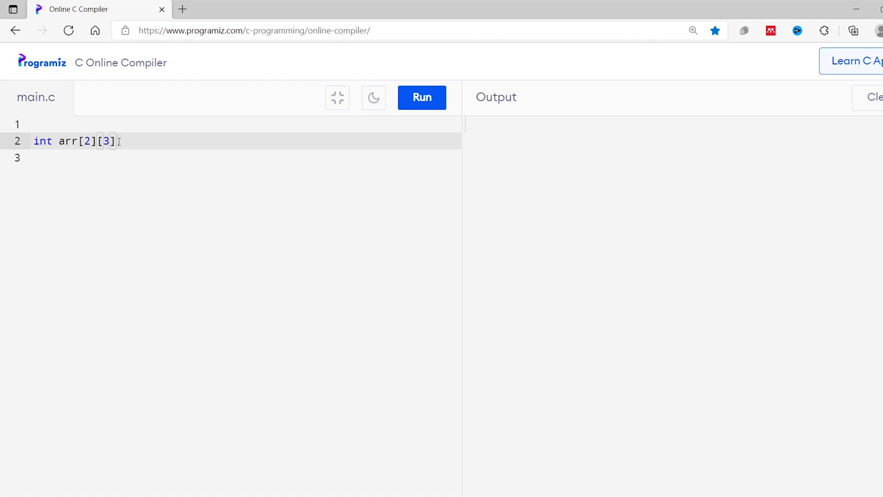
pyautogui.write(';')
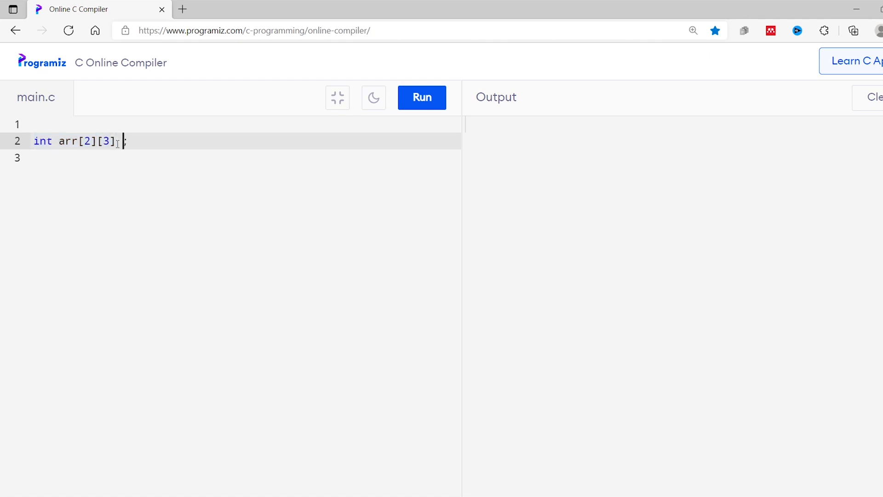
# Type the initializer = { {1, 3, 5}, {2, 4, before the semicolon
pyautogui.write('=')
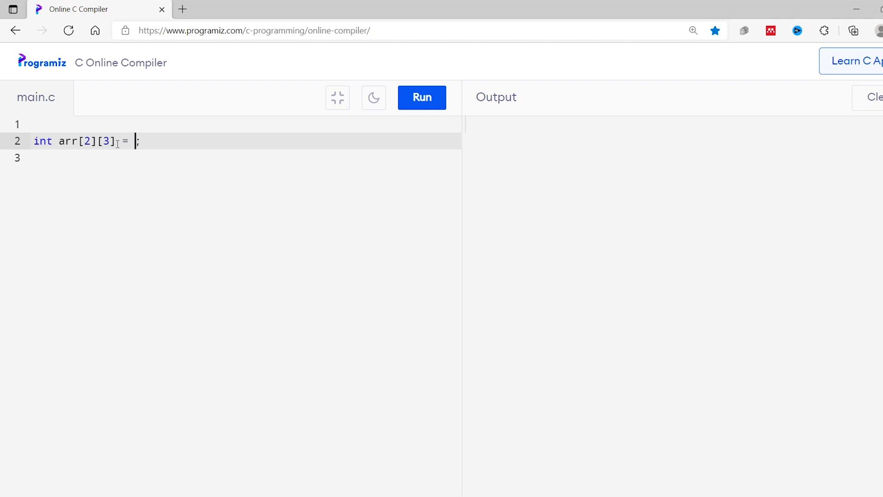
pyautogui.write('{')
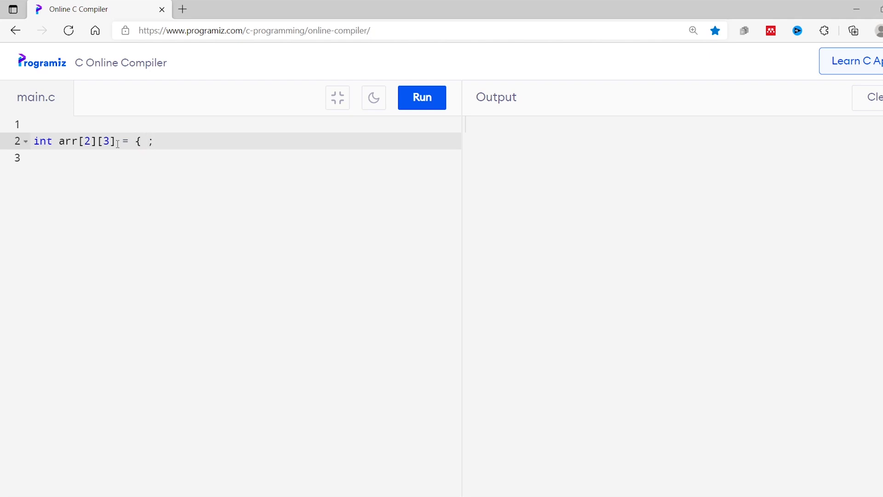
pyautogui.write('{')
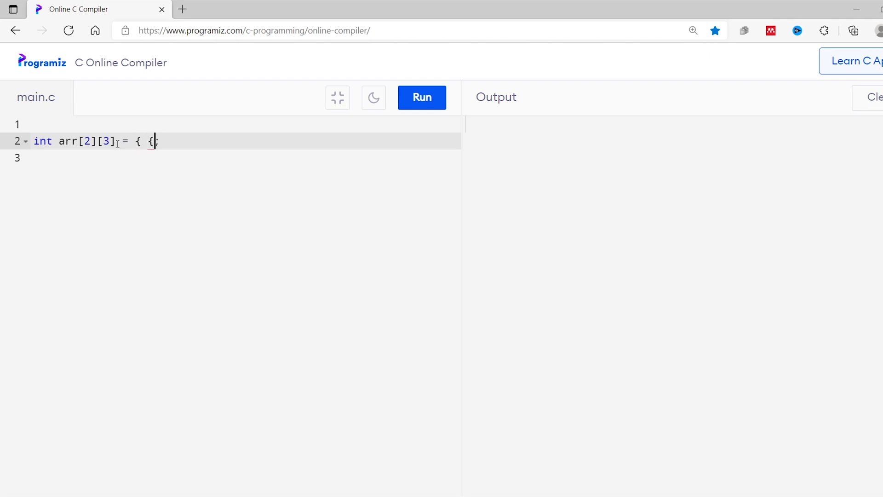
pyautogui.write('1,')
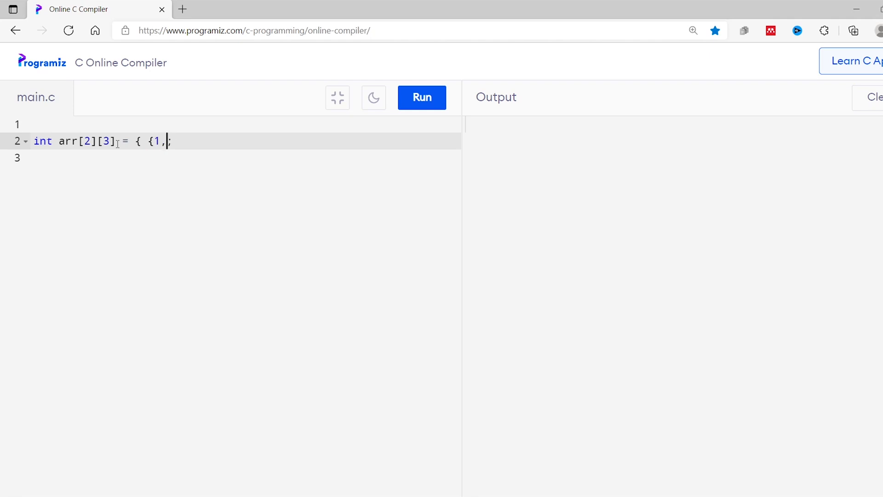
pyautogui.write('3,')
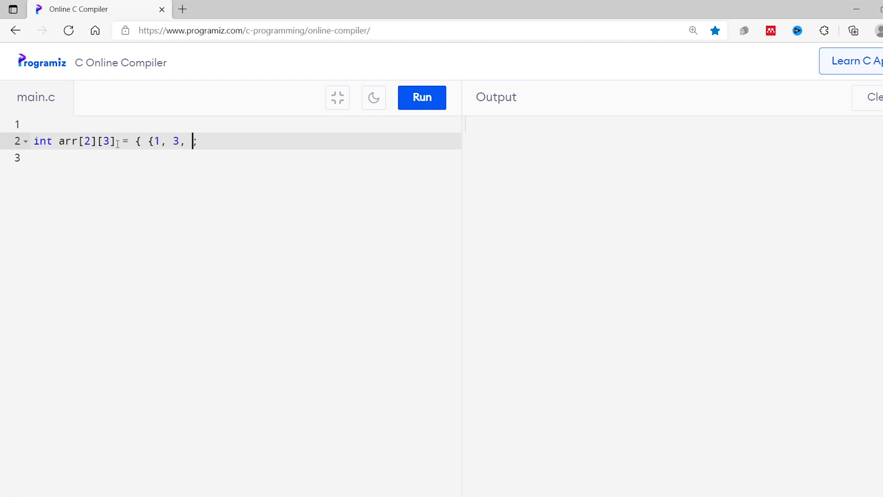
pyautogui.write('5} ,')
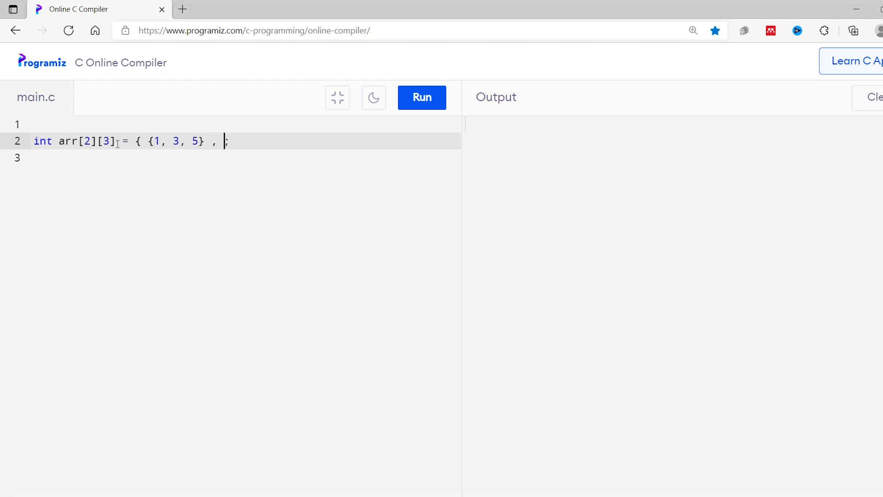
pyautogui.write('{')
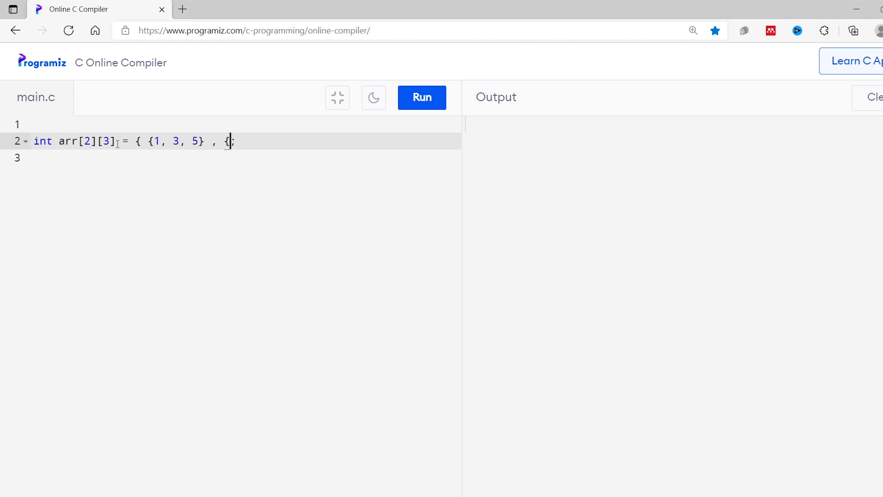
pyautogui.write('2,')
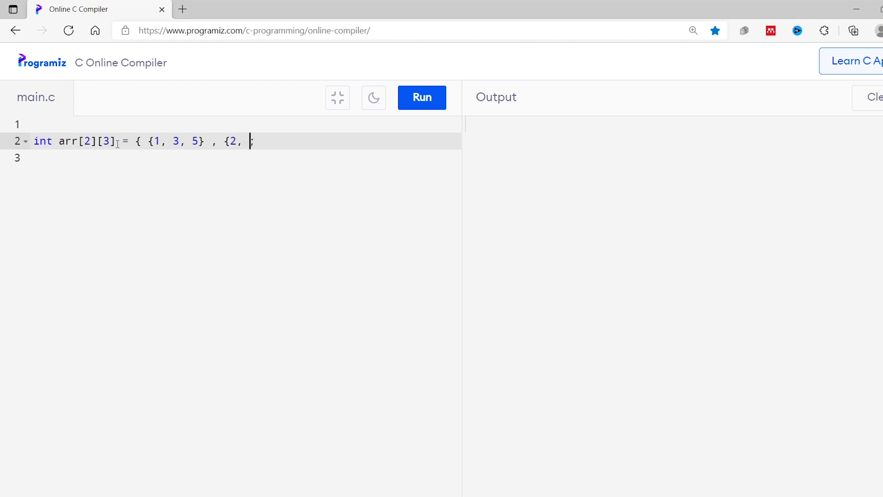
pyautogui.write('4,')
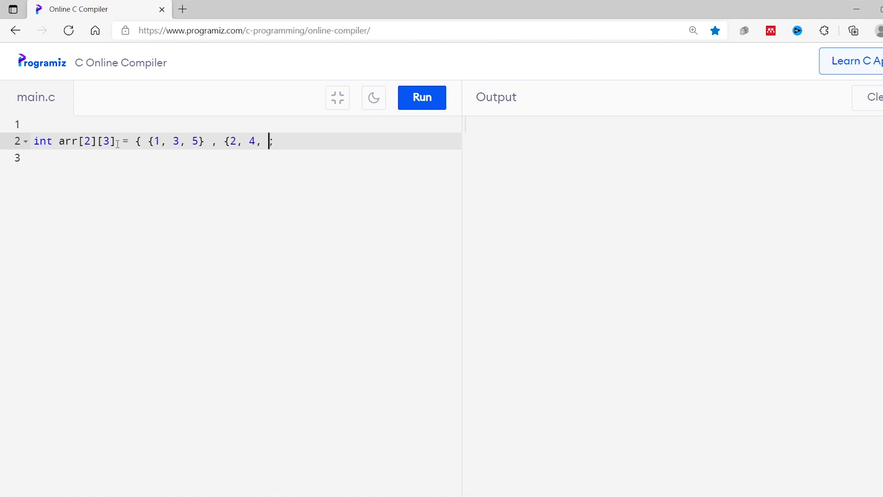